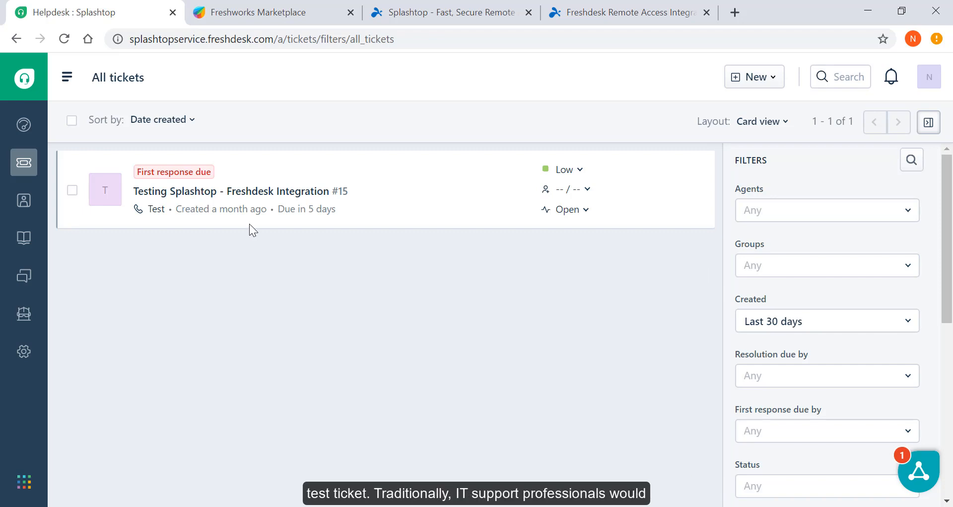
mouse_move(268, 271)
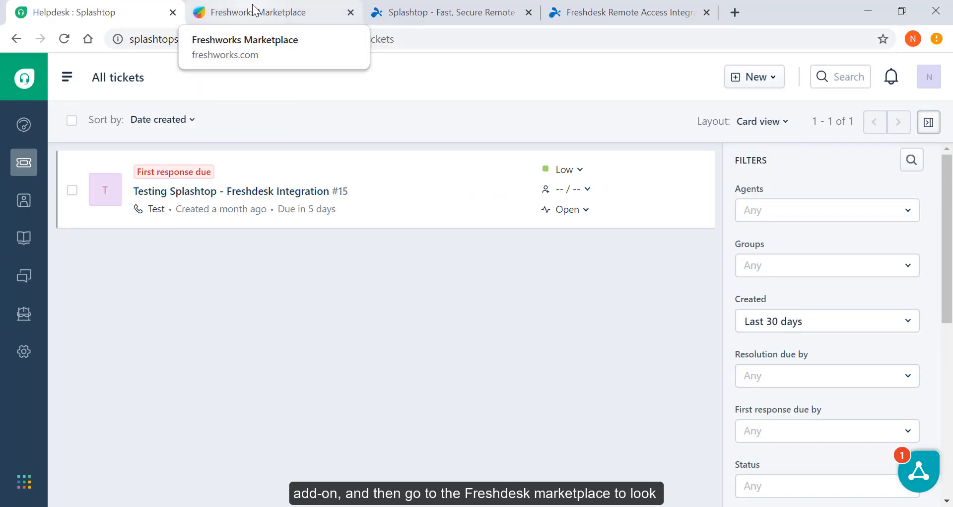
Search the Marketplace for 'Spl', choose Splashtop, then switch to the my.splashtop console.
click(262, 12)
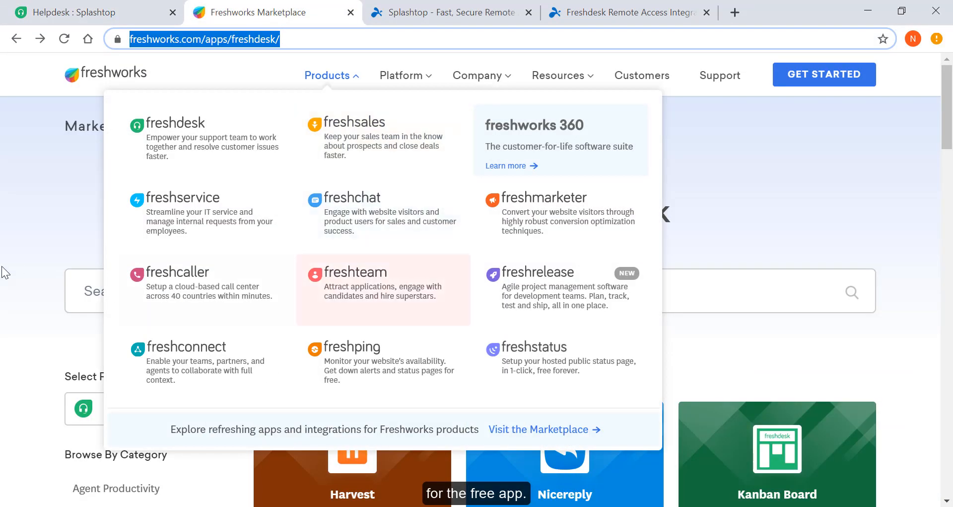
text(Spl)
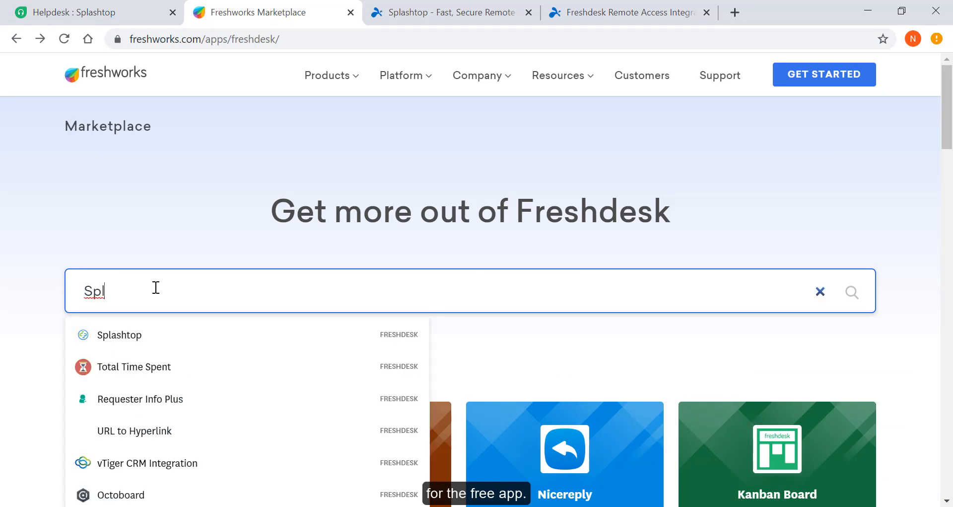
click(121, 335)
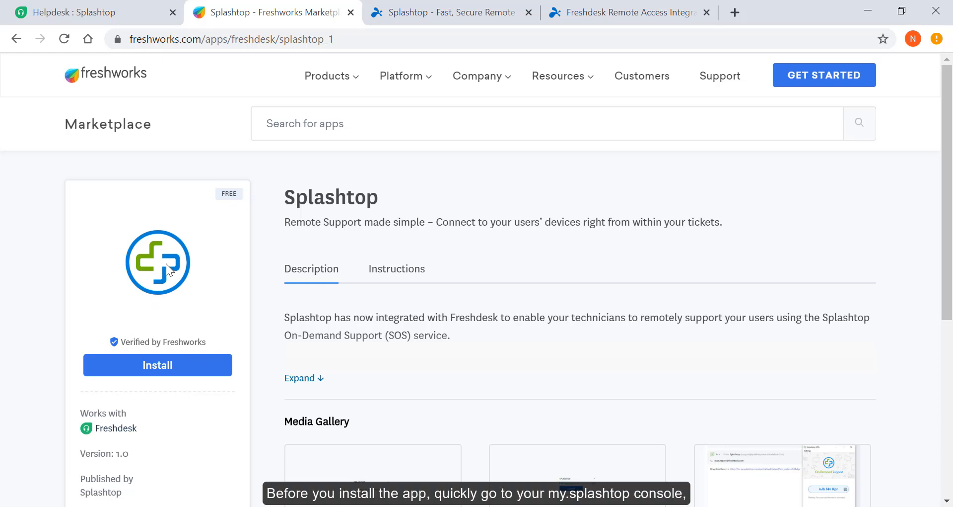
click(452, 12)
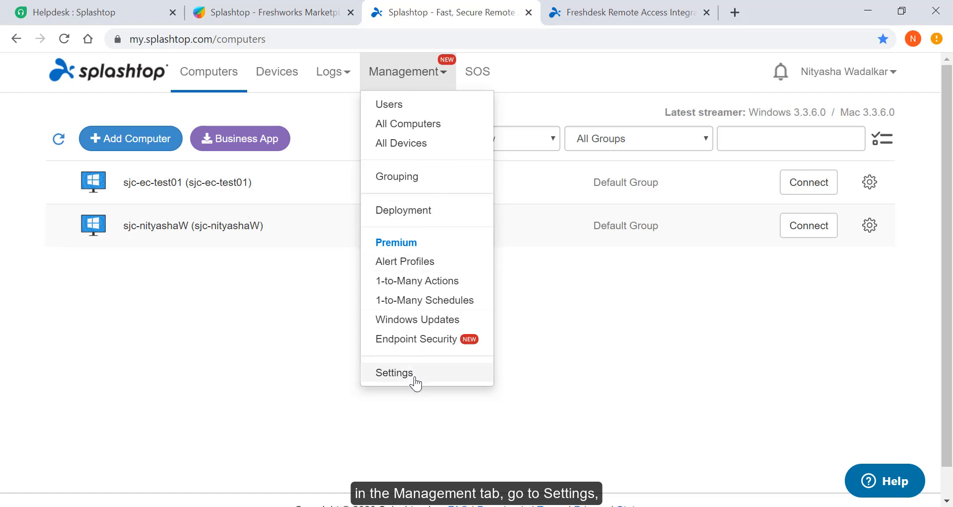
Reach Set up API keys under Third-party integration in team settings, then return to the app page.
click(394, 372)
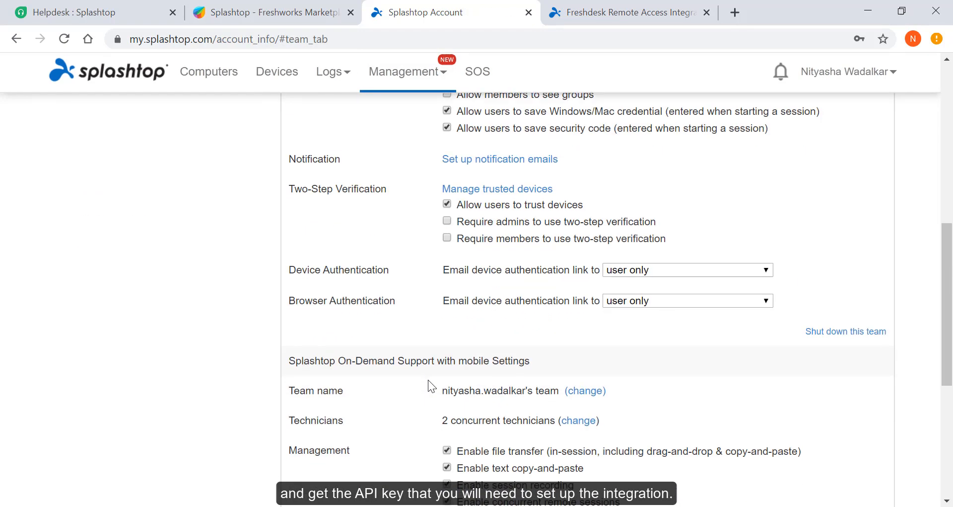
scroll(down, 3)
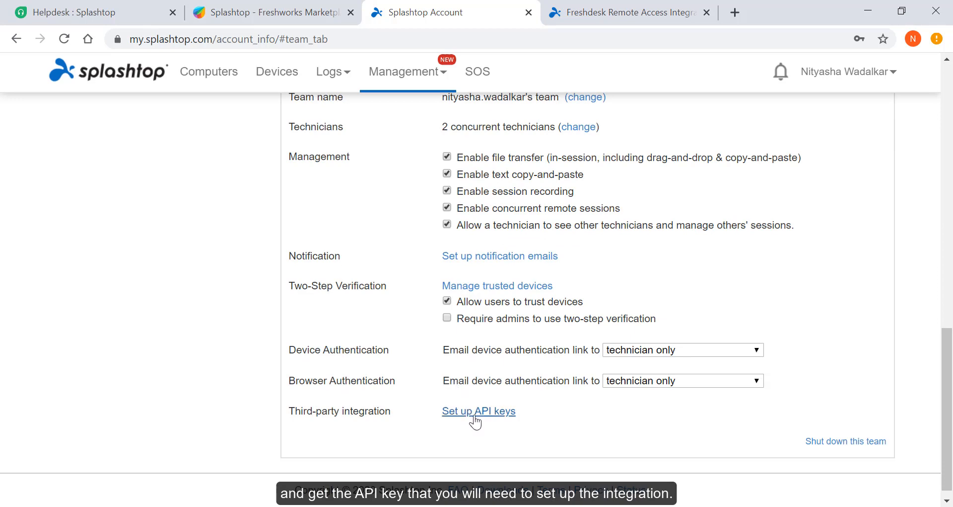
click(404, 72)
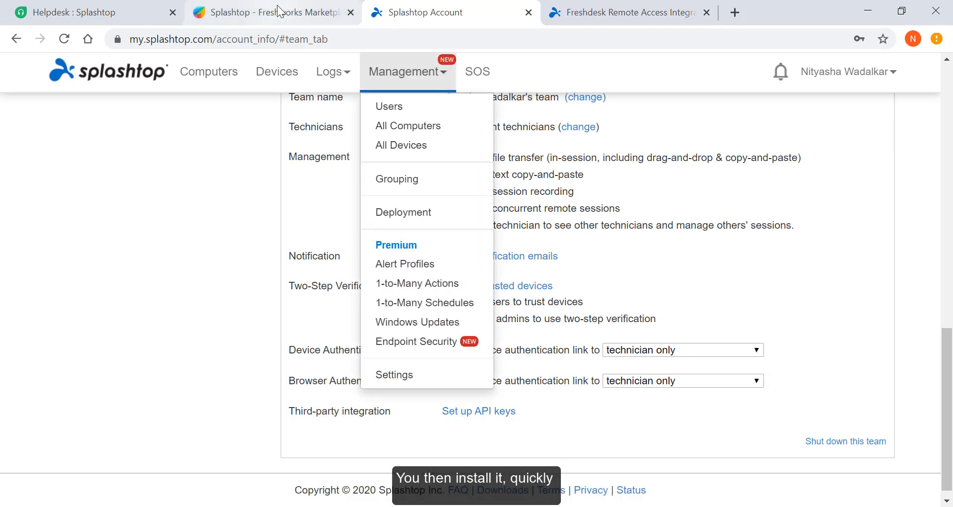
click(270, 12)
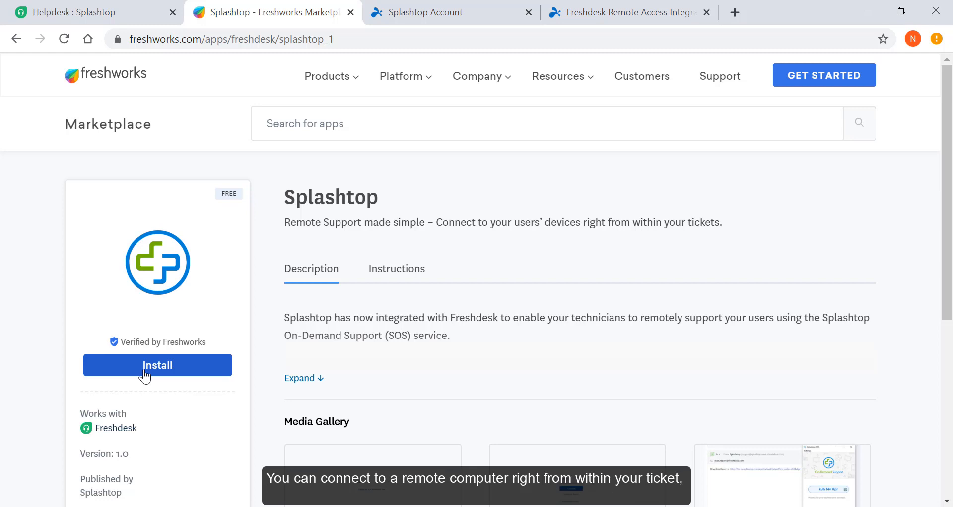
mouse_move(94, 12)
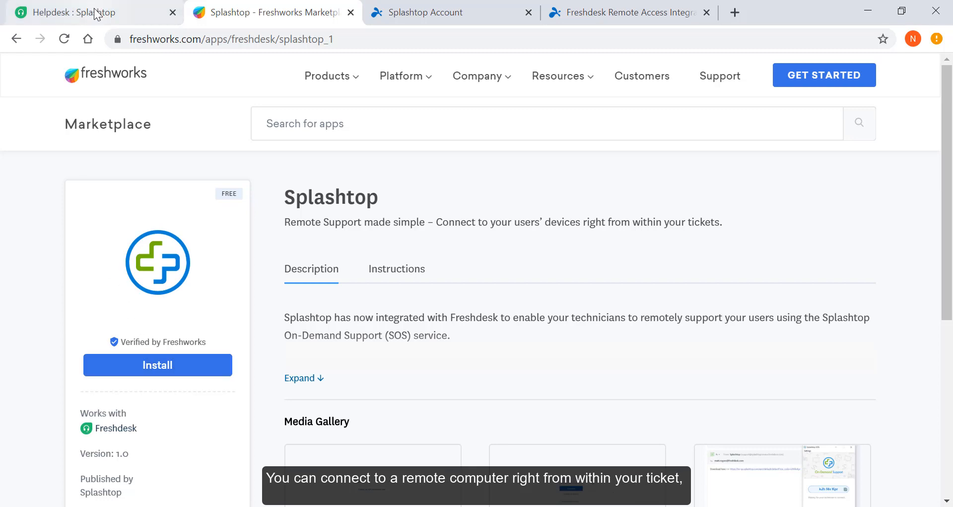
From the Helpdesk, open ticket #15 and create an SOS download link in its Splashtop section.
click(73, 12)
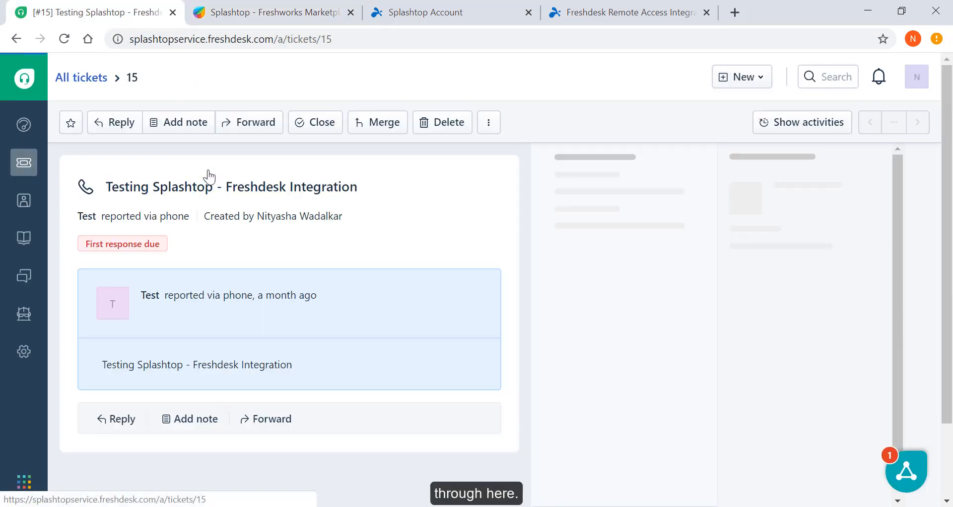
click(916, 122)
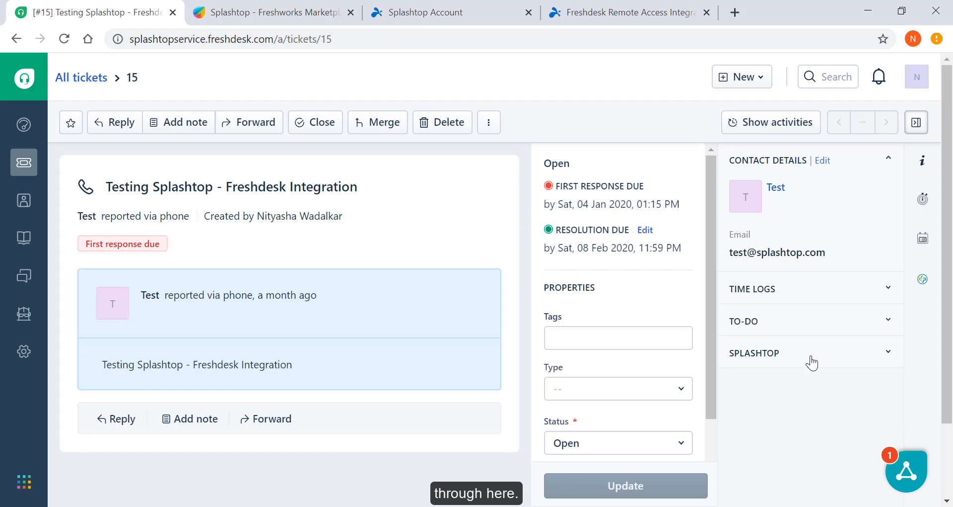
click(754, 353)
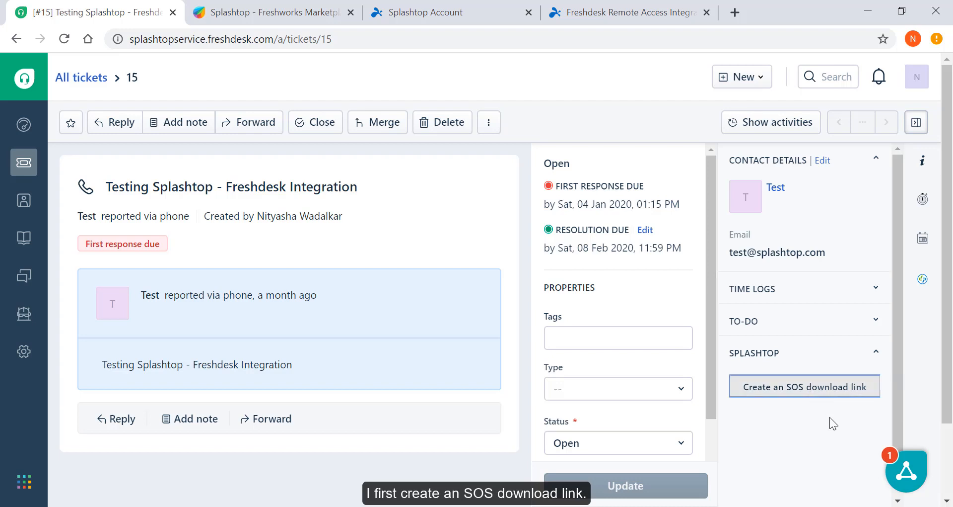
click(803, 386)
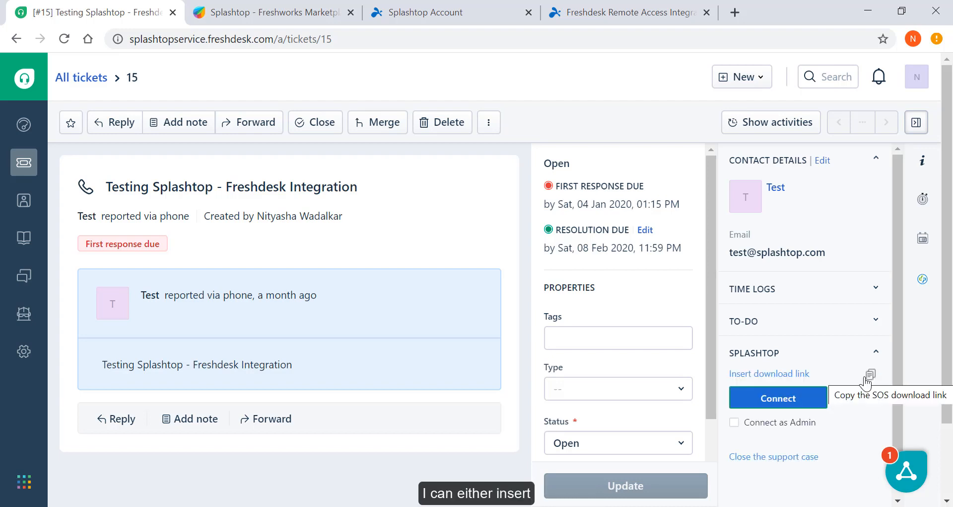
mouse_move(822, 376)
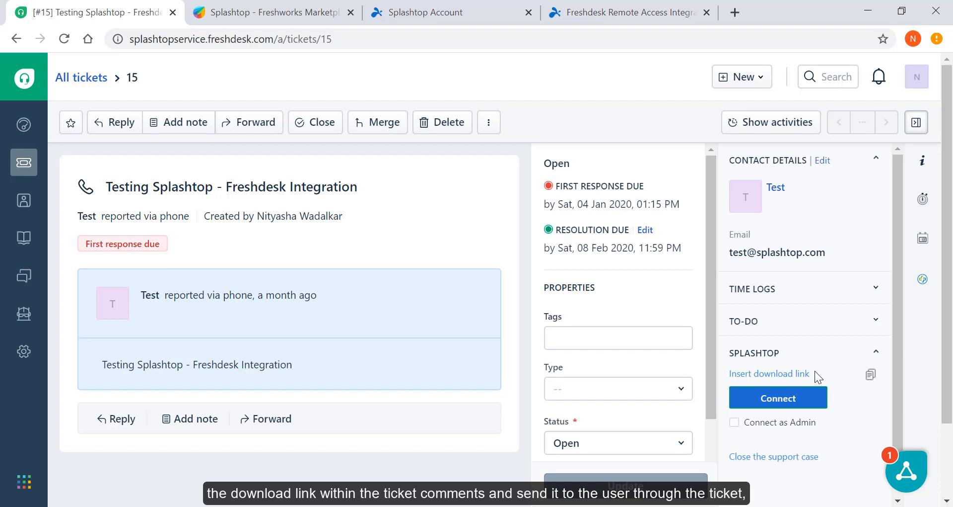
mouse_move(871, 375)
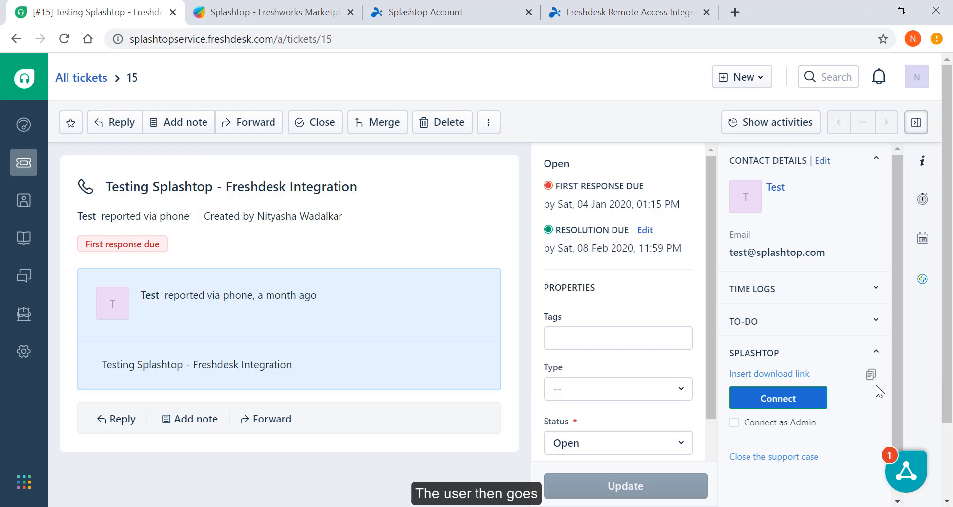
Connect to the user's SOS session from the ticket's Splashtop panel.
click(871, 375)
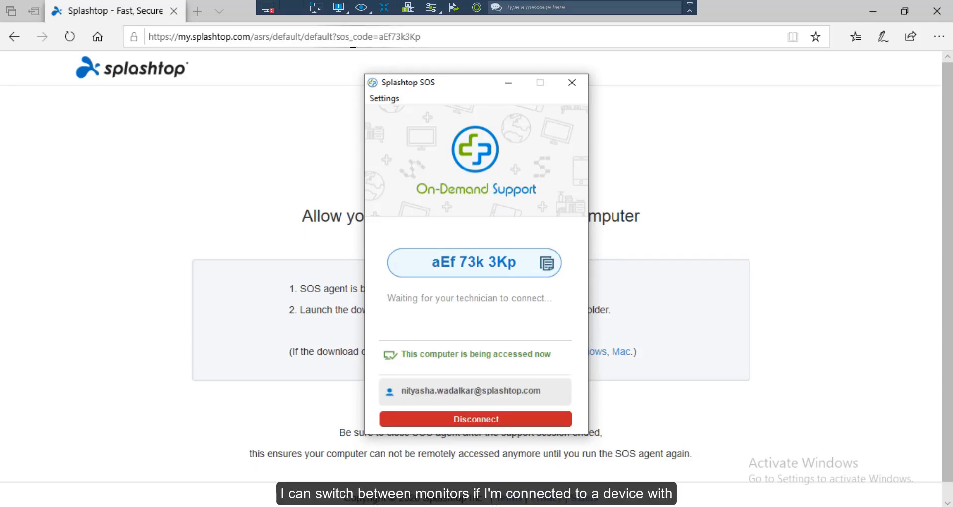
mouse_move(316, 7)
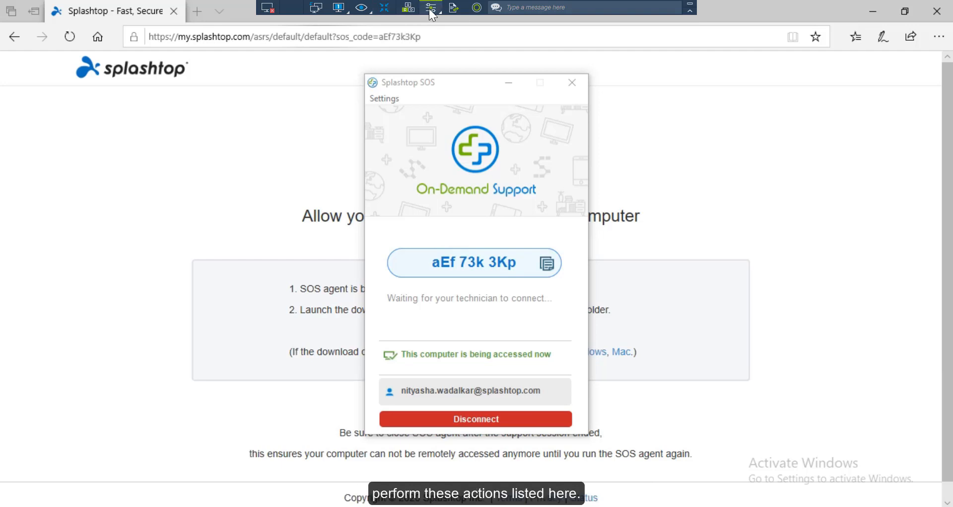
Transfer 1-Freshdesk.docx to the remote computer via File Transfer.
click(430, 7)
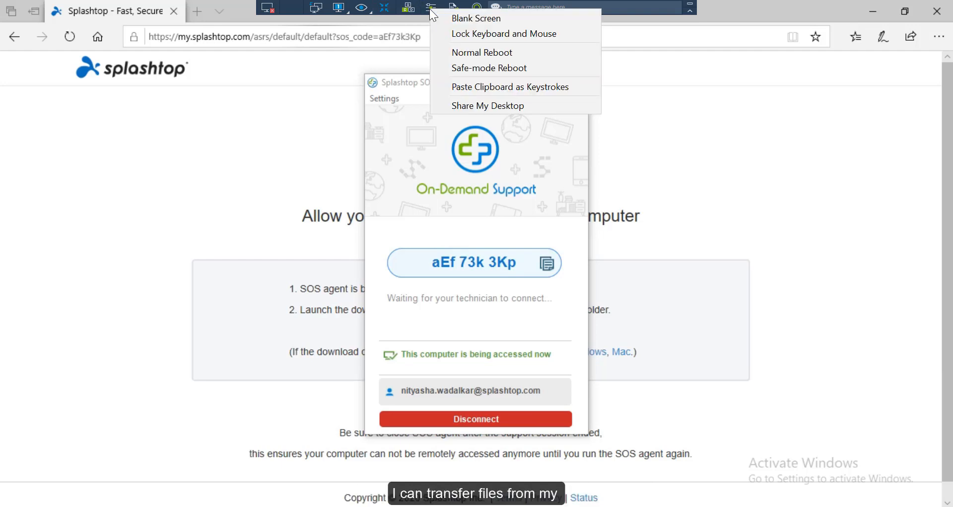
click(430, 9)
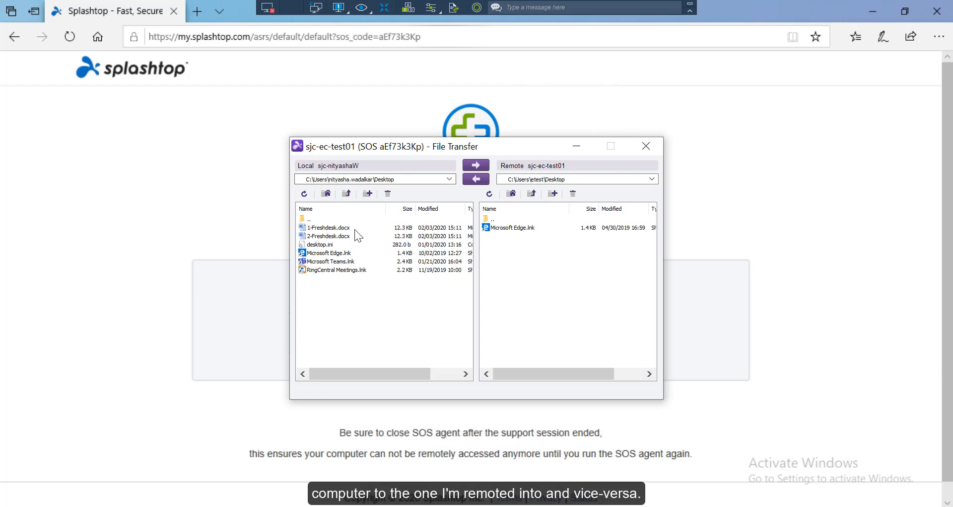
click(327, 227)
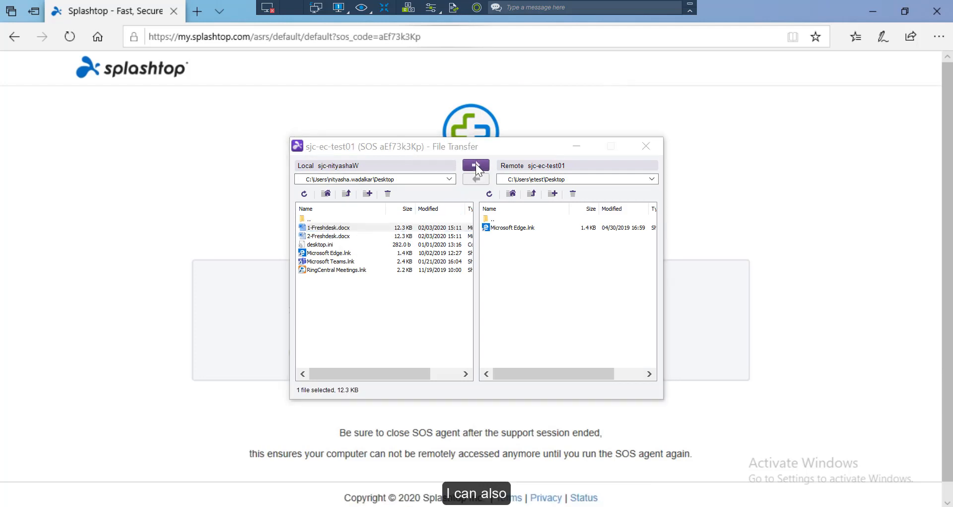
click(475, 165)
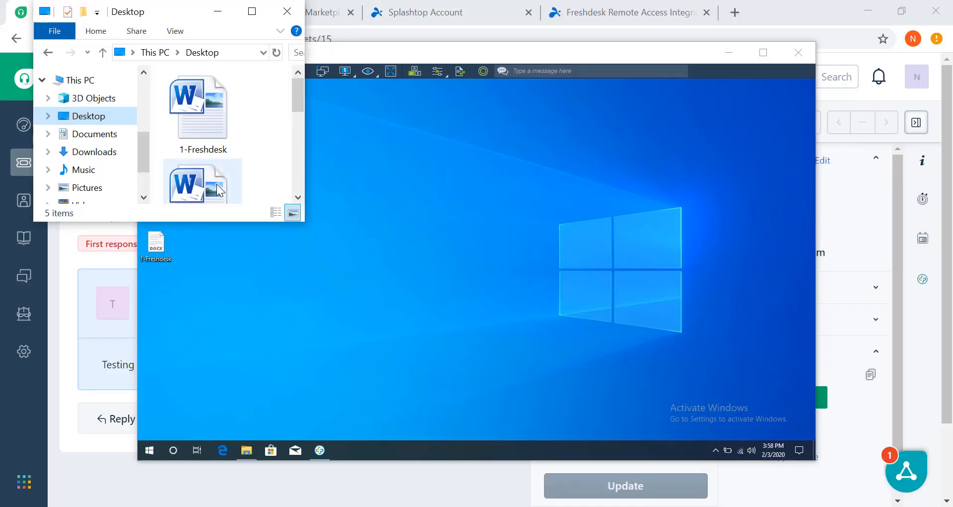
click(203, 181)
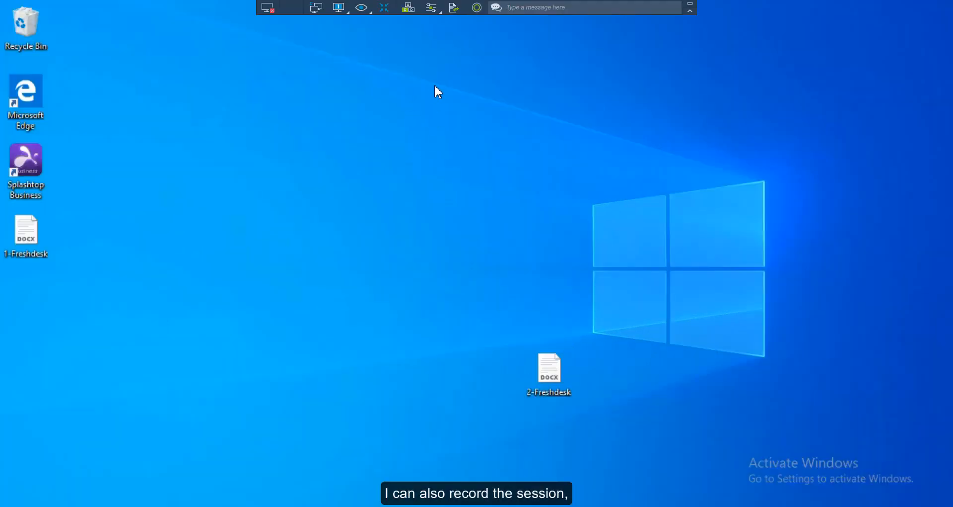
mouse_move(478, 7)
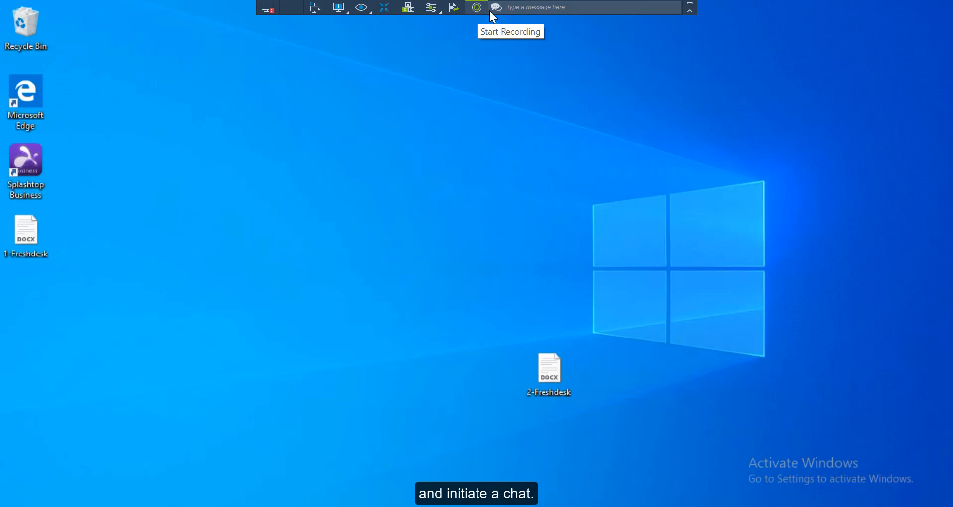
Send the chat message 'test' to the remote user.
click(536, 6)
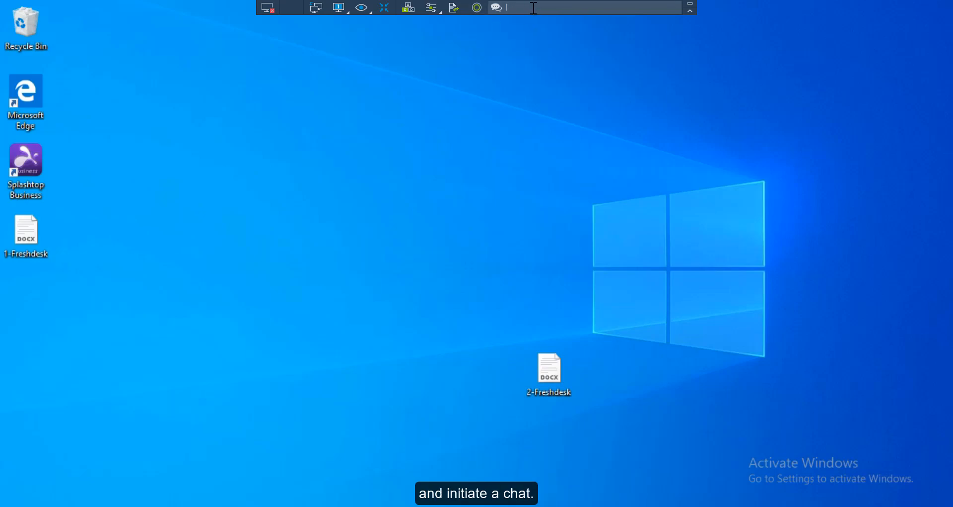
text(test)
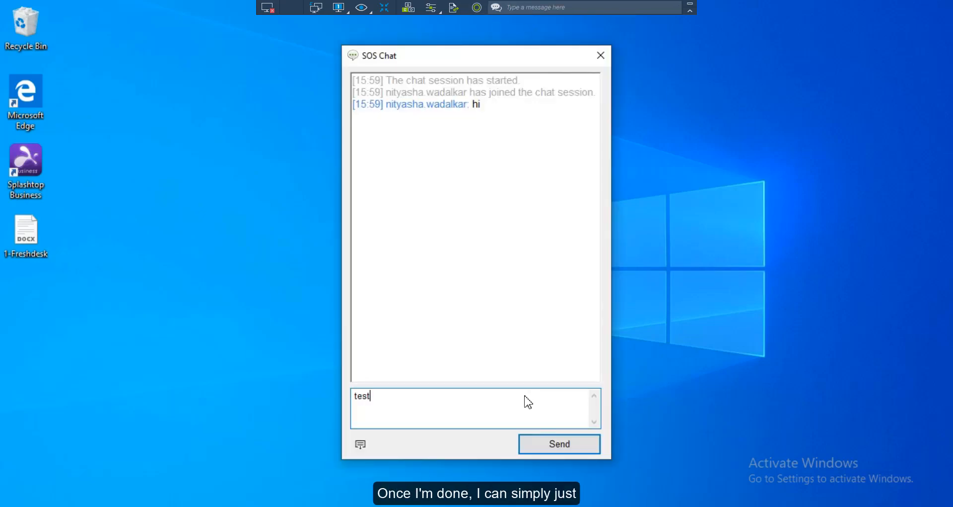
click(558, 443)
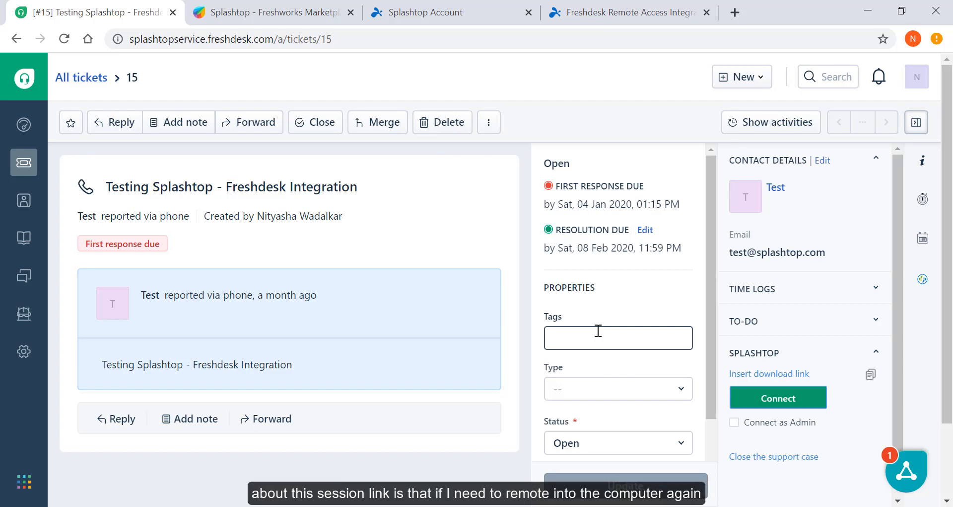
mouse_move(605, 333)
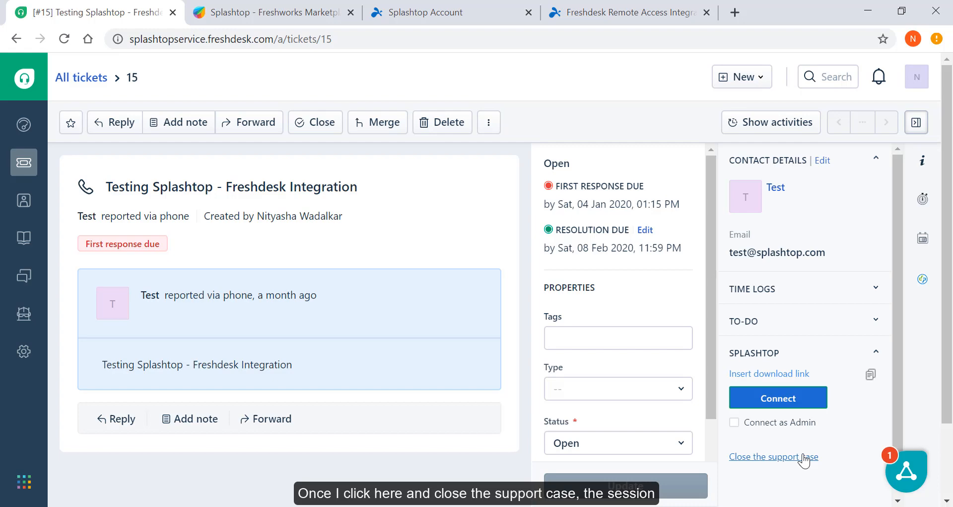
Close the support case, add the session log as a note on ticket #15, and switch to the integration webpage.
click(185, 122)
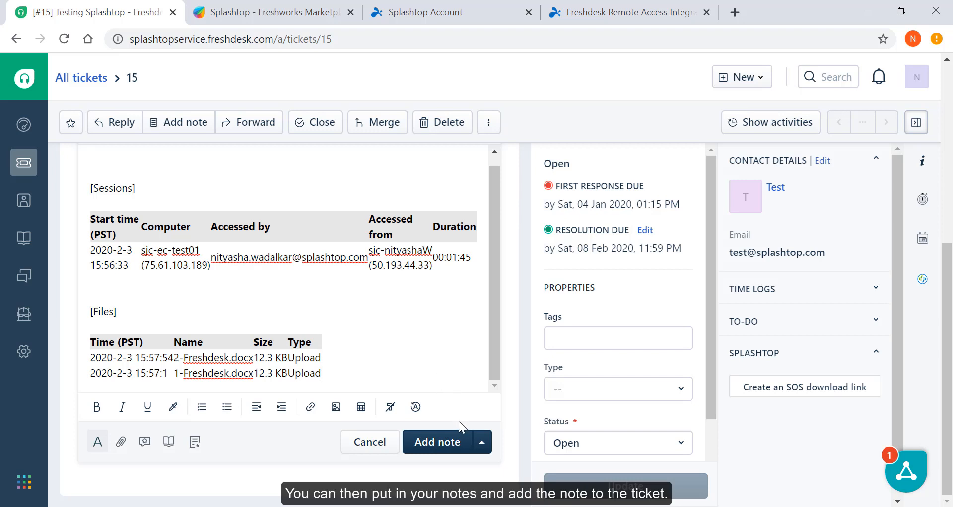
click(437, 441)
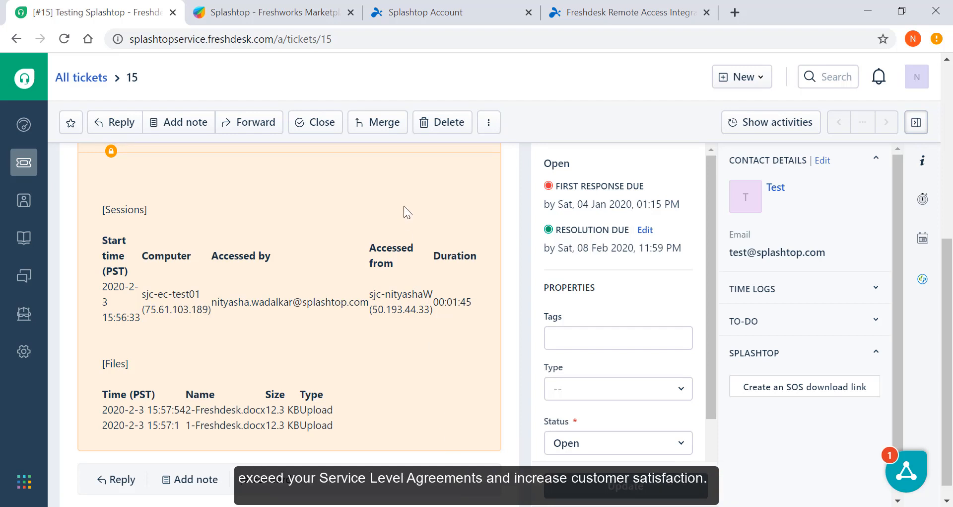
click(629, 12)
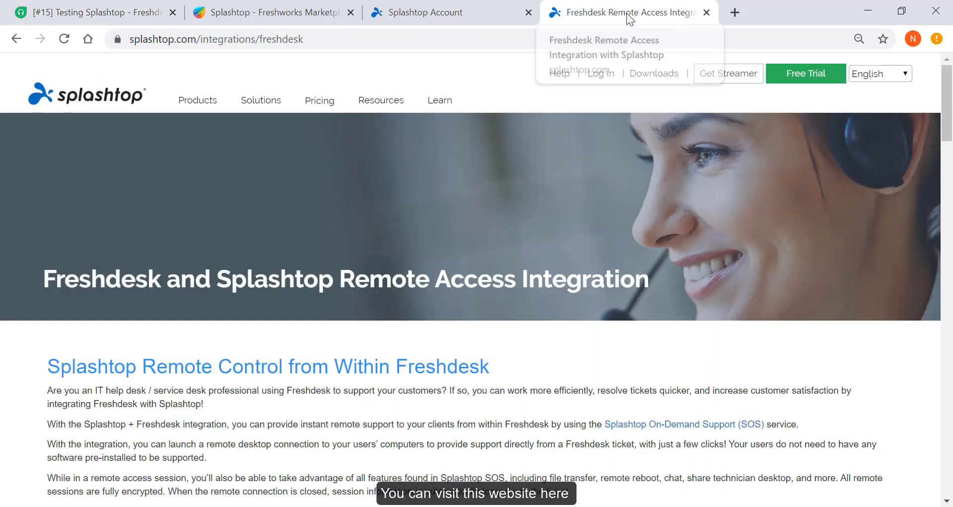
mouse_move(421, 69)
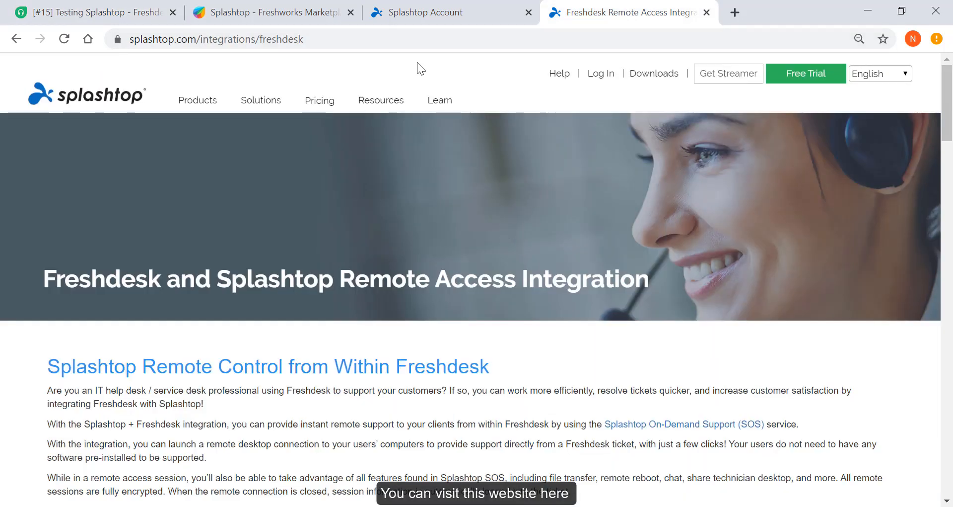
Select the integration page's address and scroll down to its Resources section.
click(215, 39)
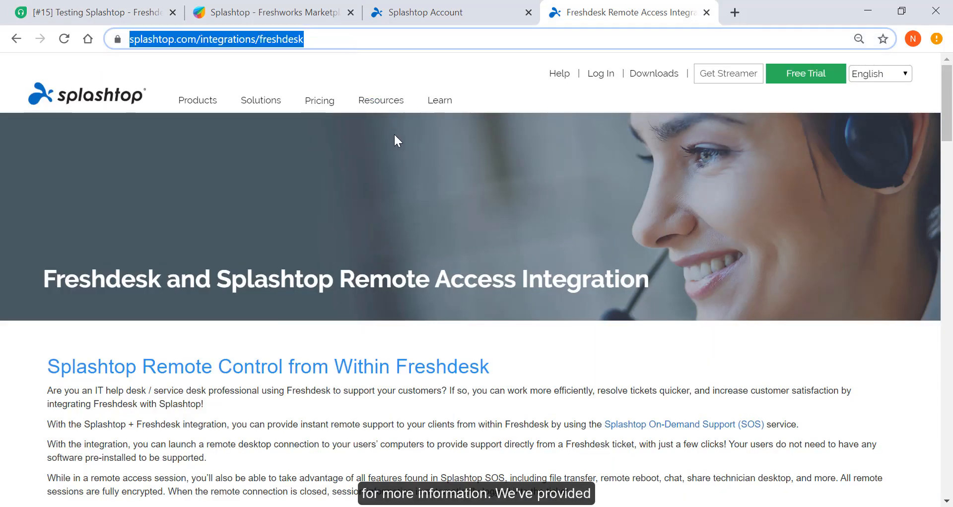
scroll(down, 3)
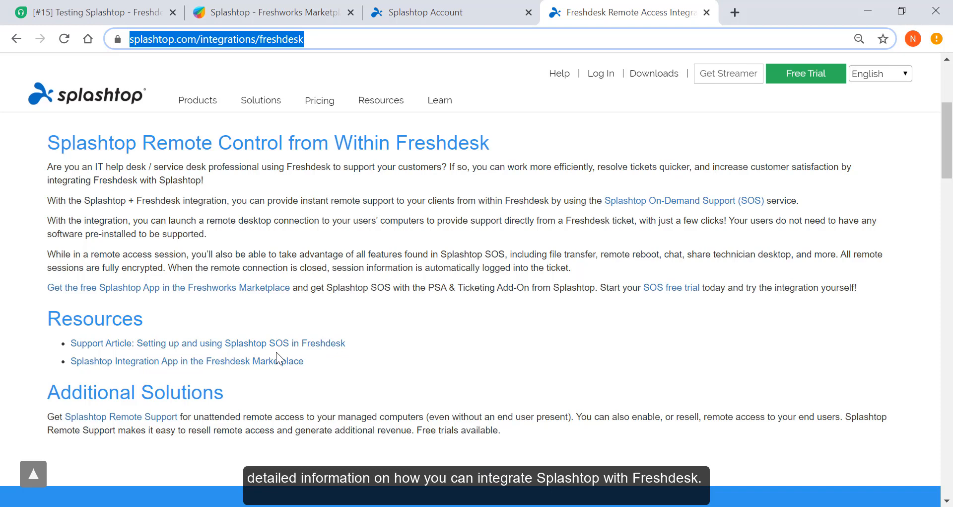
mouse_move(207, 342)
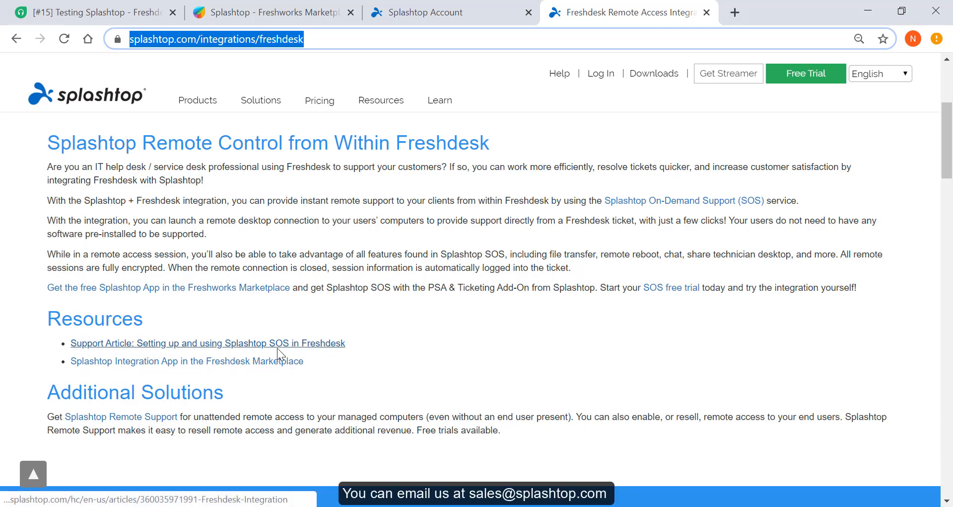
mouse_move(367, 375)
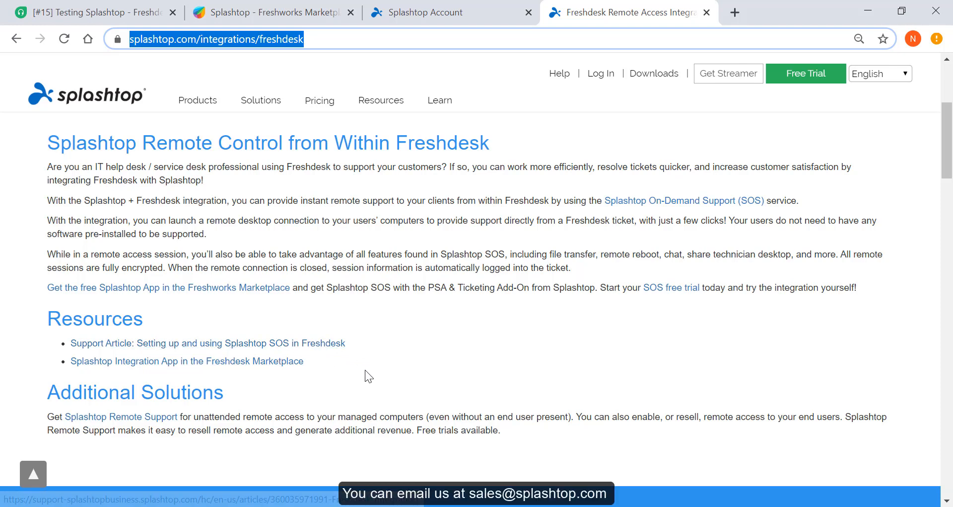